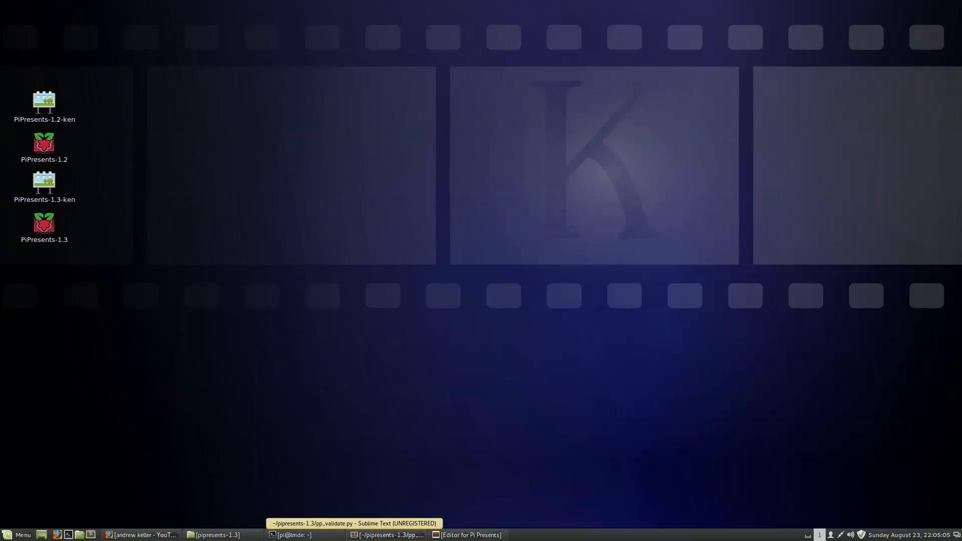
Step: Bring forward the browser showing the YouTube channel of Pi Presents tutorial videos
left_click(141, 535)
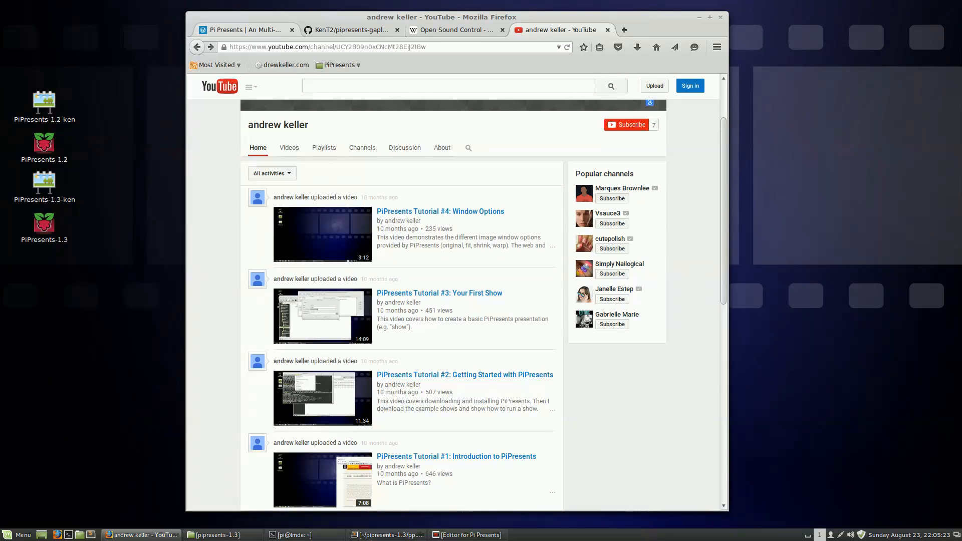
Step: Switch to the 'Pi Presents | A Multi-media Toolkit' website home page
left_click(245, 29)
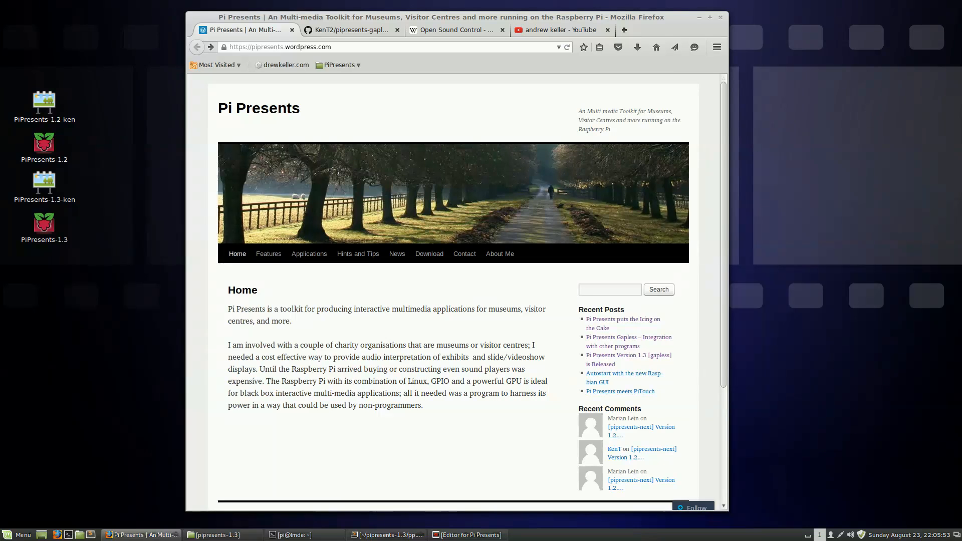
Step: View the pipresents-gapless GitHub repository and scroll through its README Installation section
left_click(351, 29)
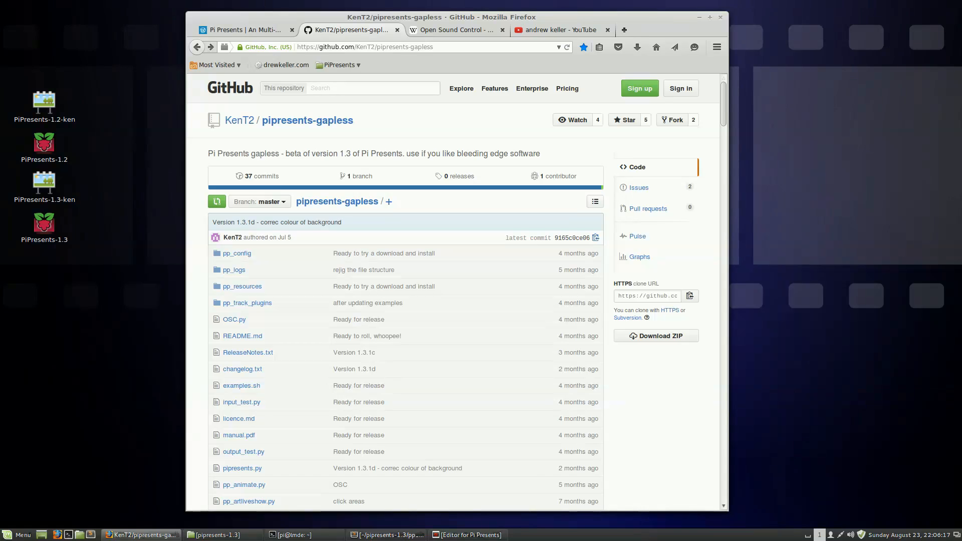
scroll("down", 3)
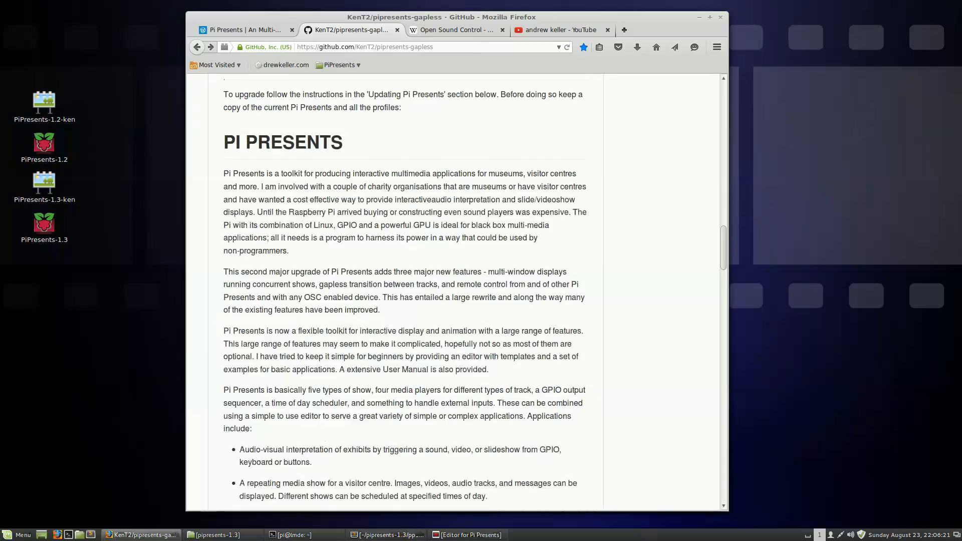
scroll("down", 3)
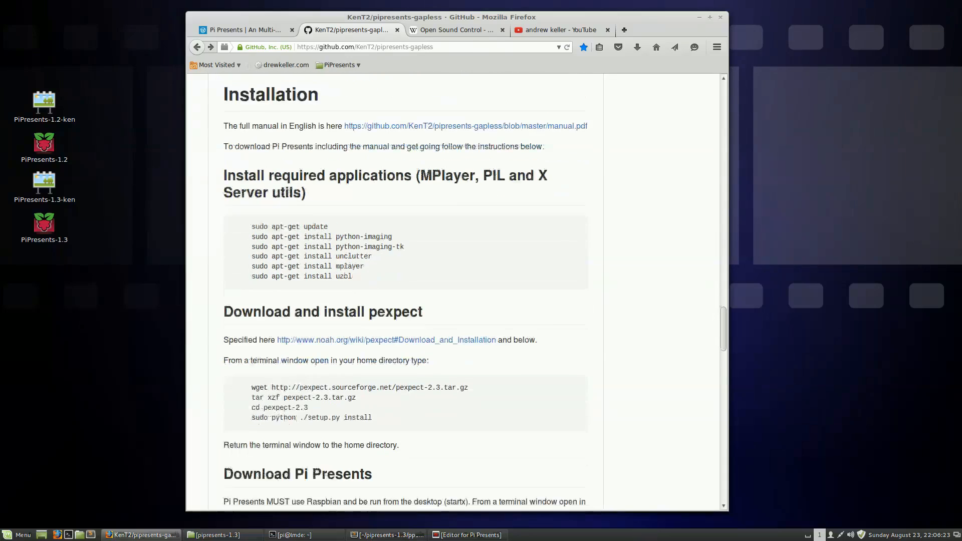
scroll("down", 3)
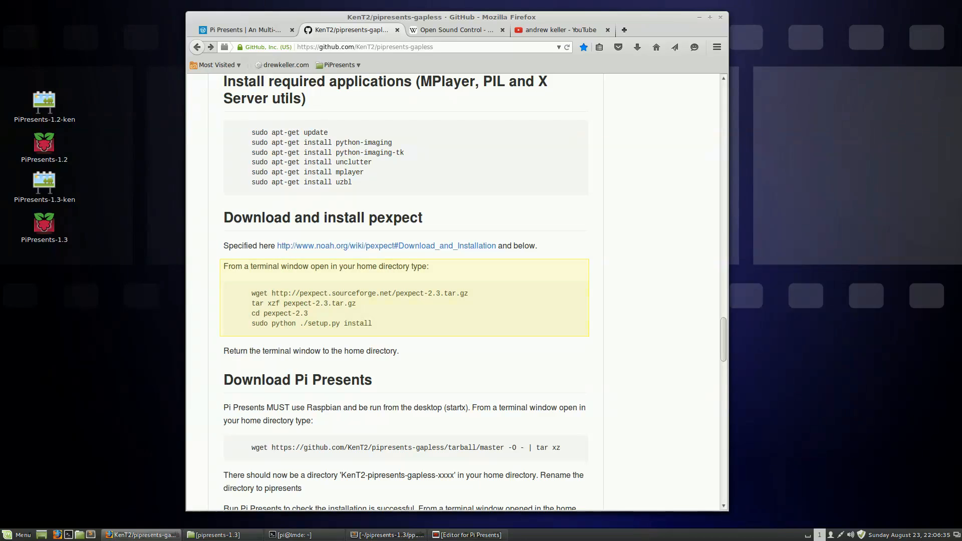
scroll("down", 3)
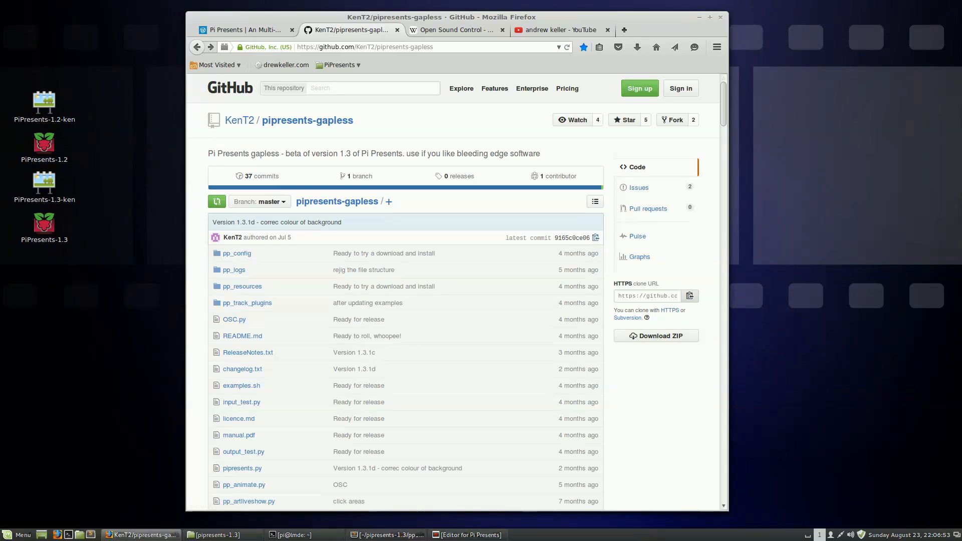
Step: Scroll through the README's Download, Example Profile and Updating-from-1.2 sections
scroll("down", 3)
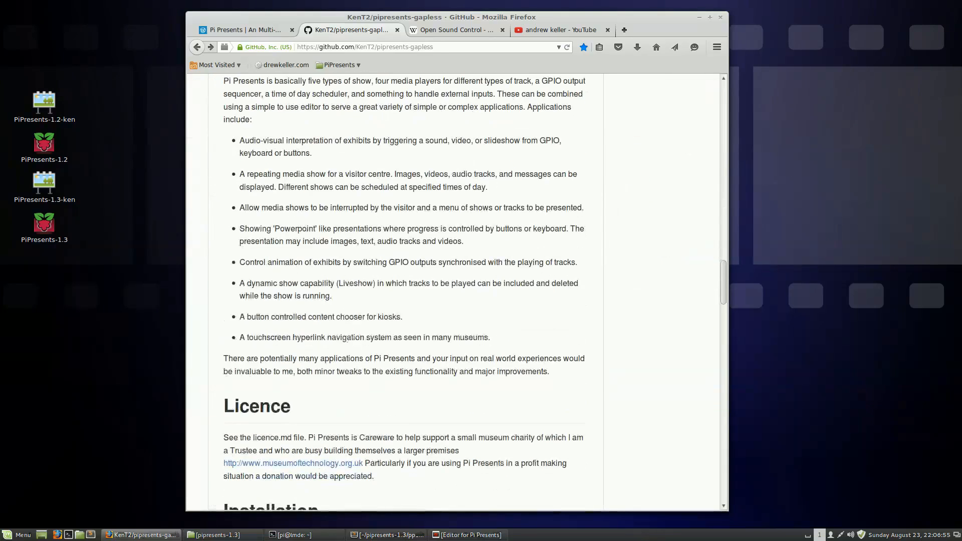
scroll("down", 3)
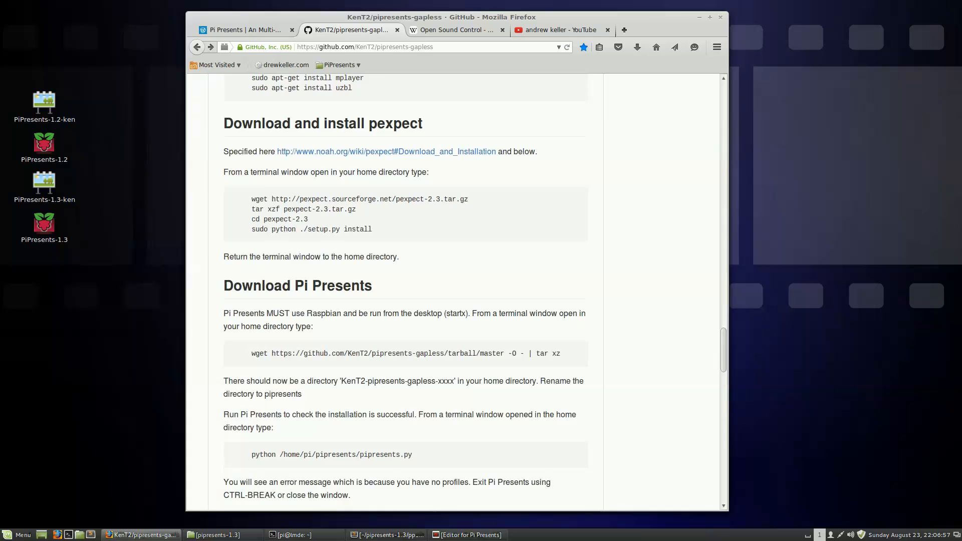
scroll("down", 3)
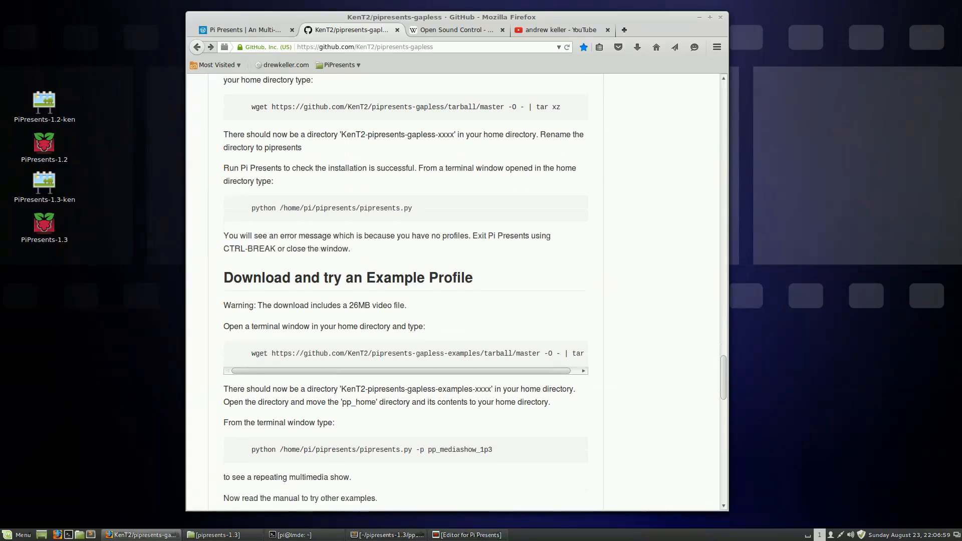
scroll("down", 3)
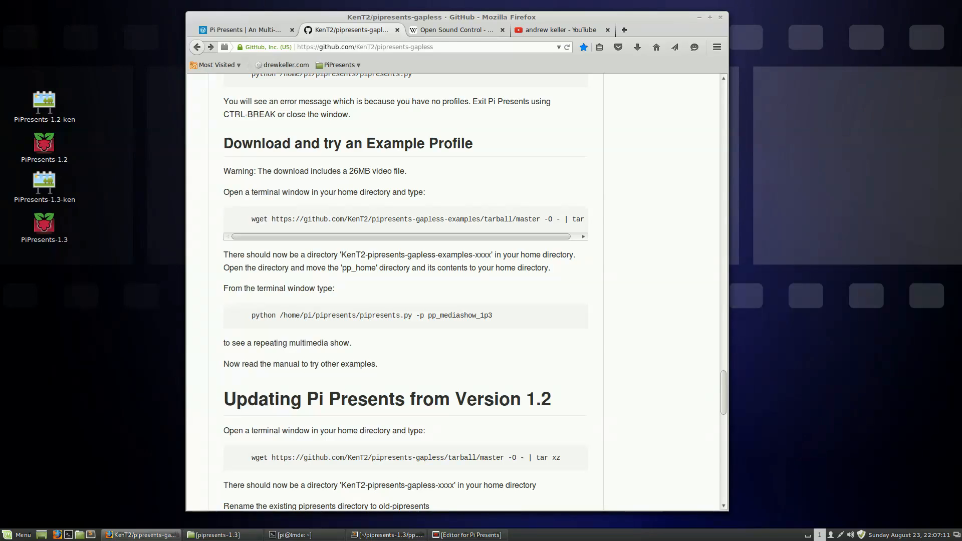
scroll("down", 3)
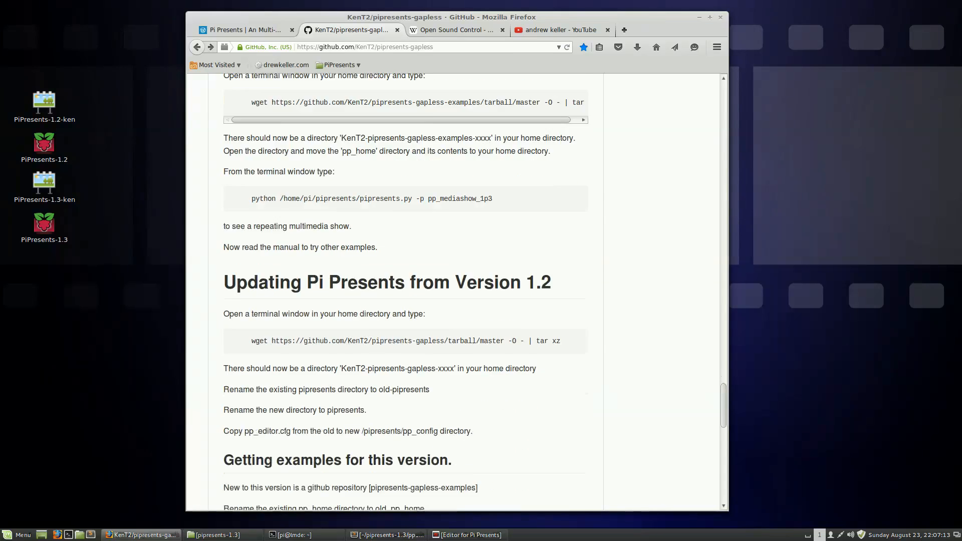
scroll("down", 3)
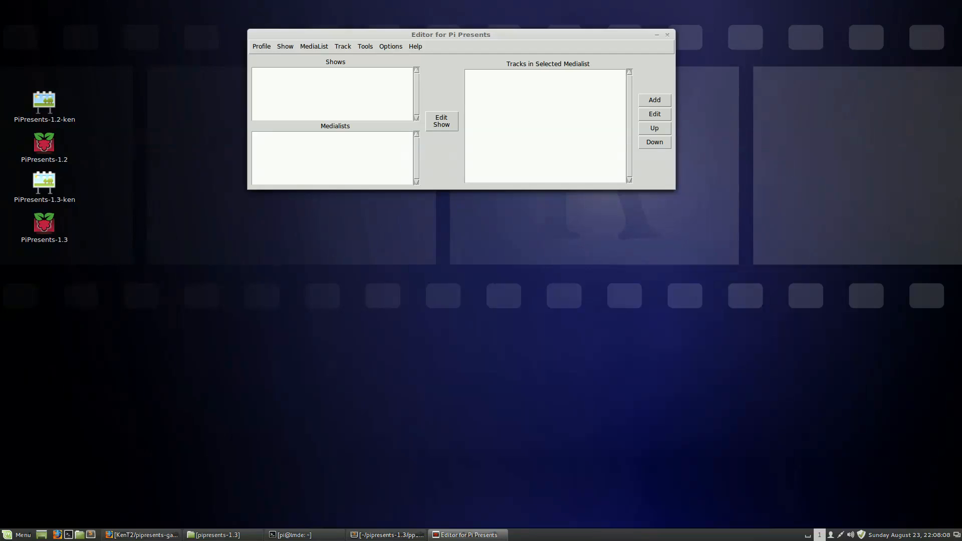
Step: Launch the PiPresents-1.3-ken editor, position it below the 1.2 editor and start Profile > Open
left_click(43, 186)
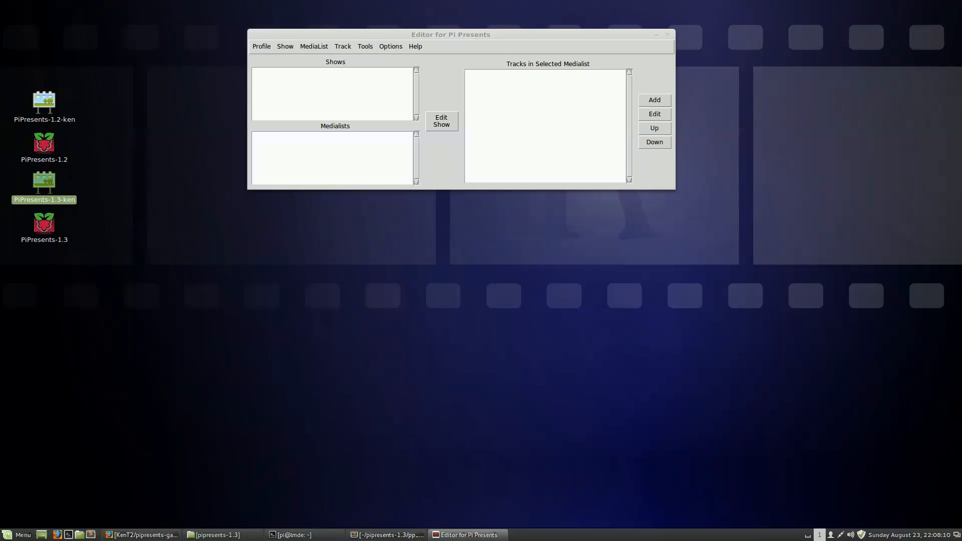
double_click(43, 186)
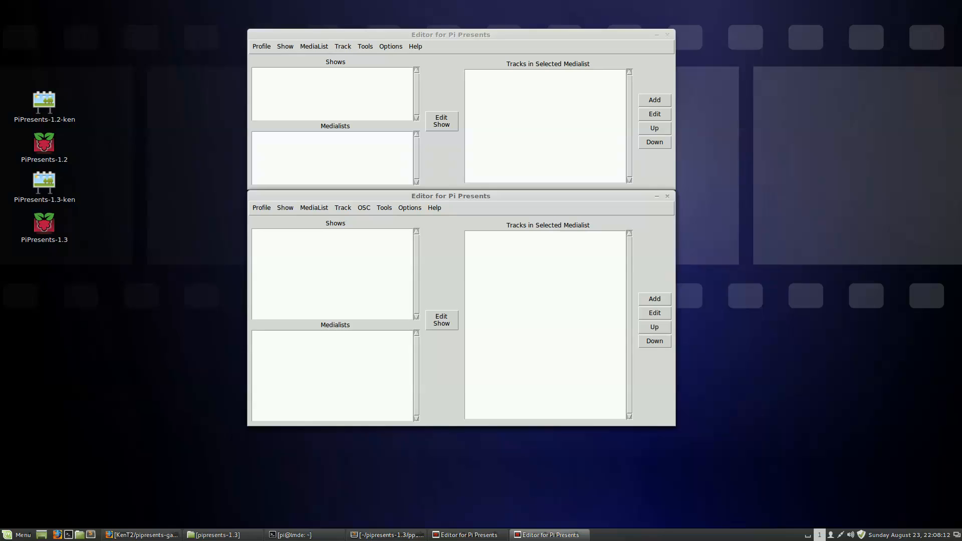
left_click_drag(451, 196, 451, 228)
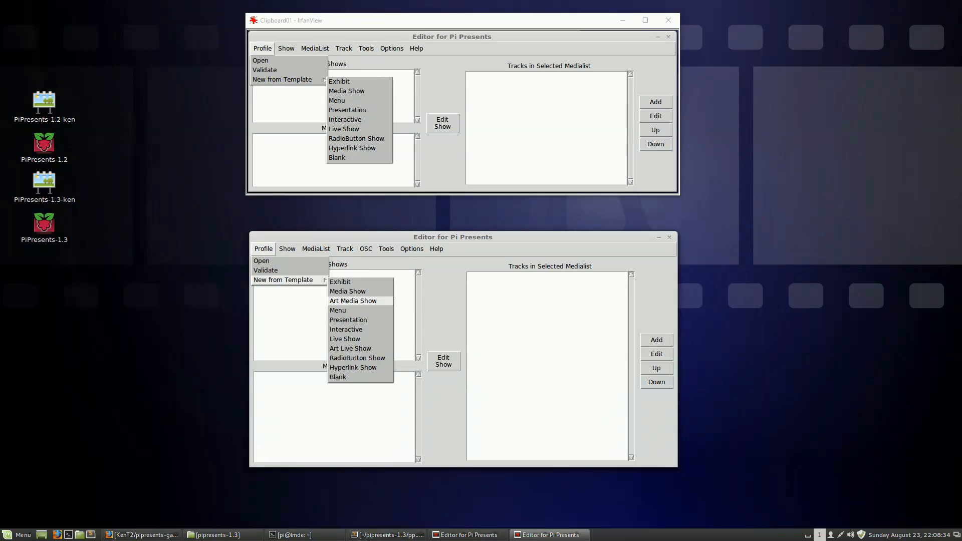
mouse_move(350, 348)
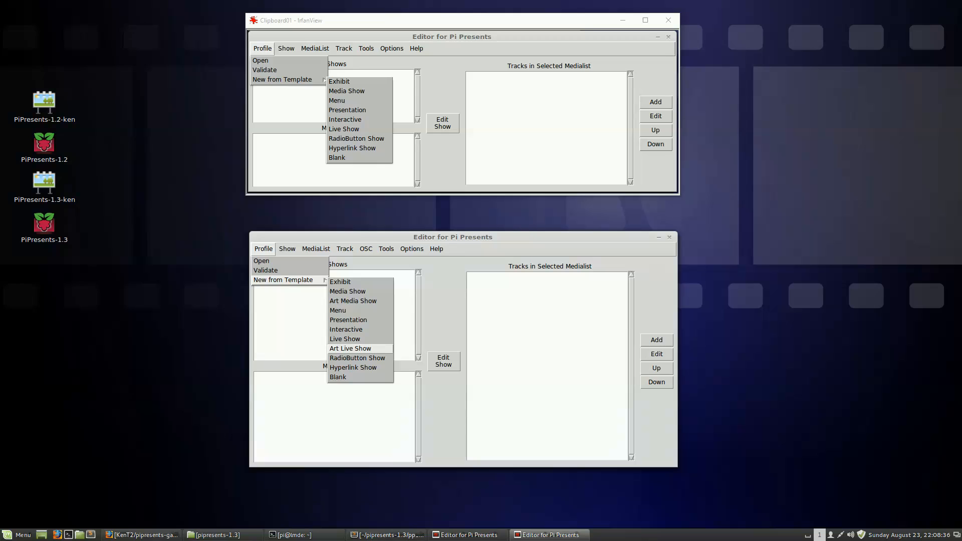
mouse_move(353, 362)
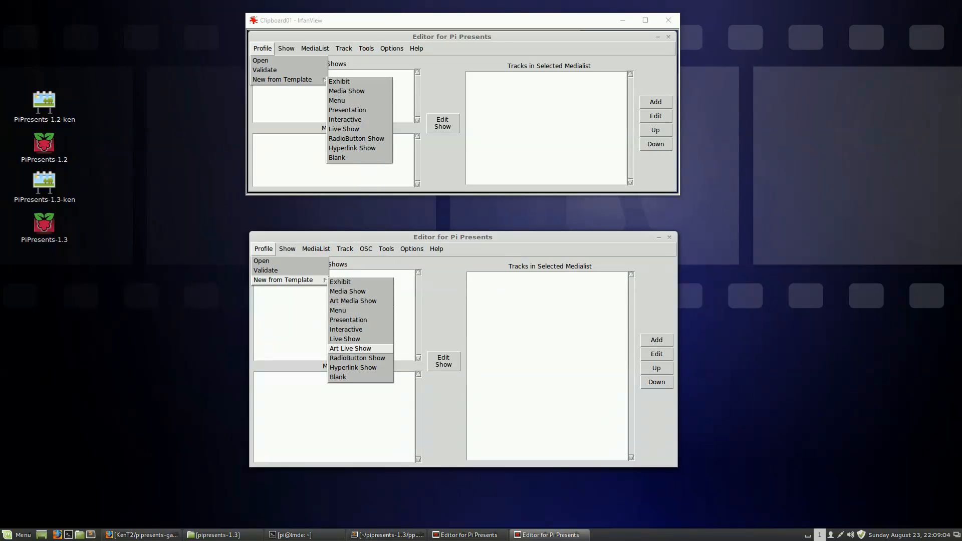
mouse_move(343, 339)
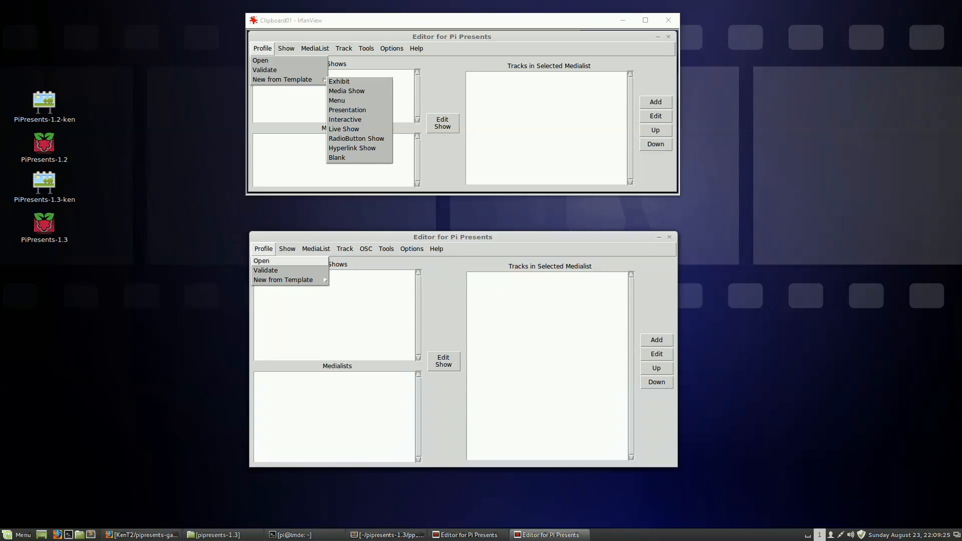
left_click(261, 261)
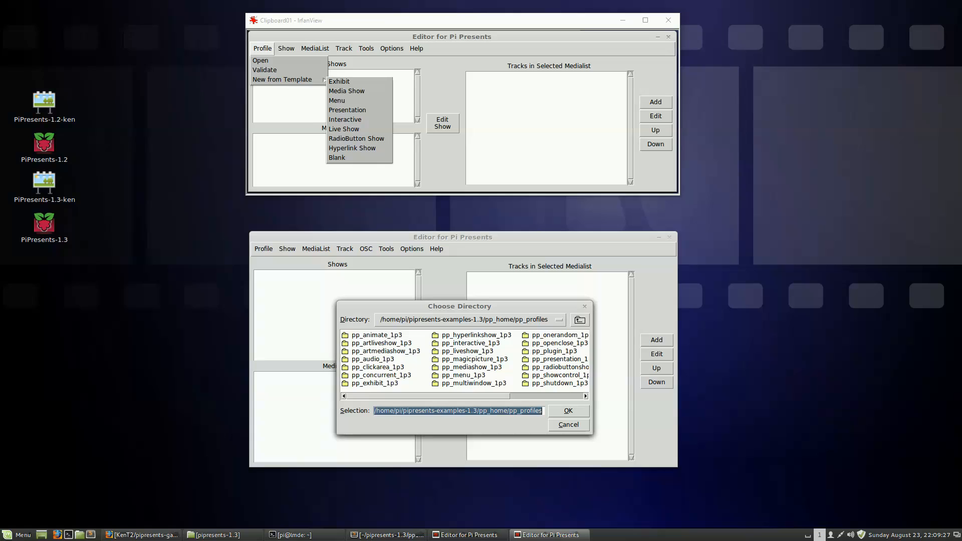
Step: Load the pp_artmediashow_1p3 example profile and bring up the artmediashow show's settings
left_click(385, 351)
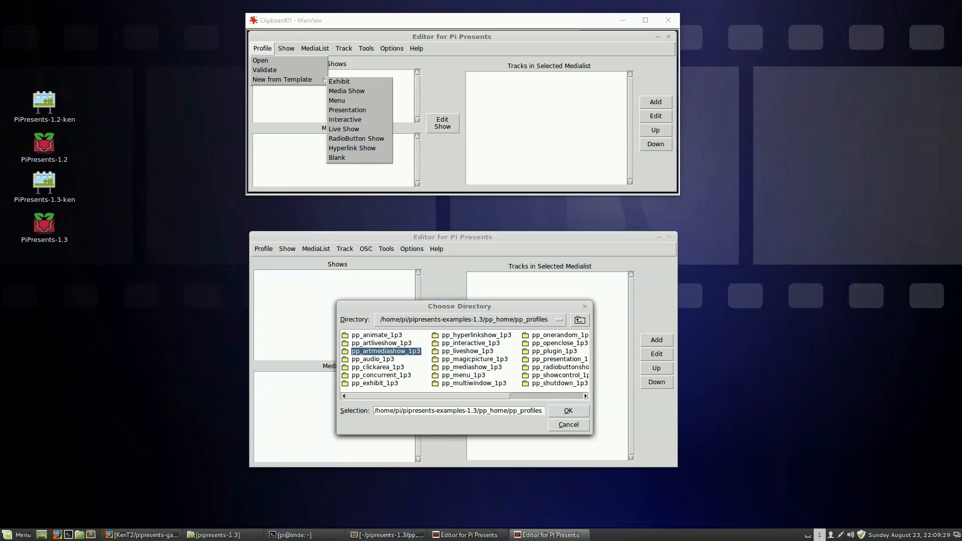
double_click(386, 351)
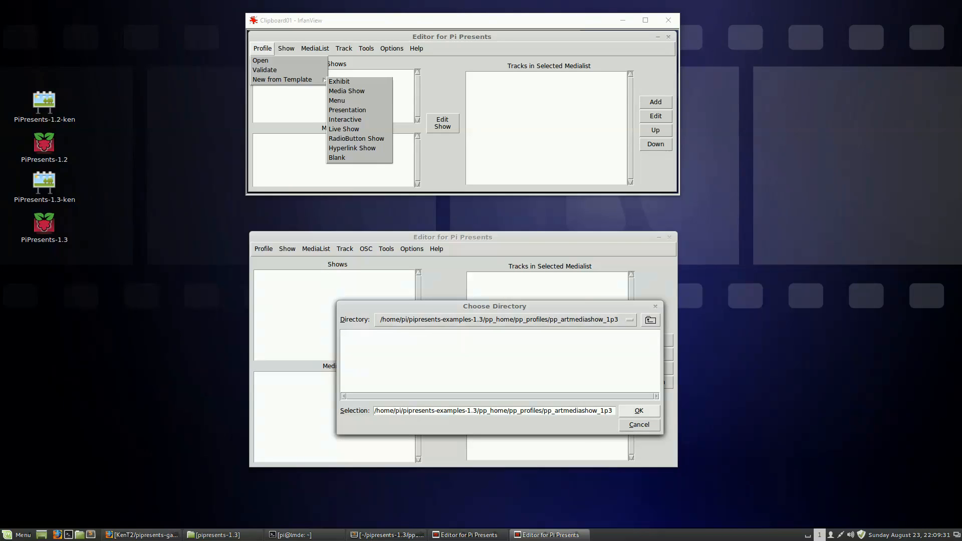
left_click(638, 411)
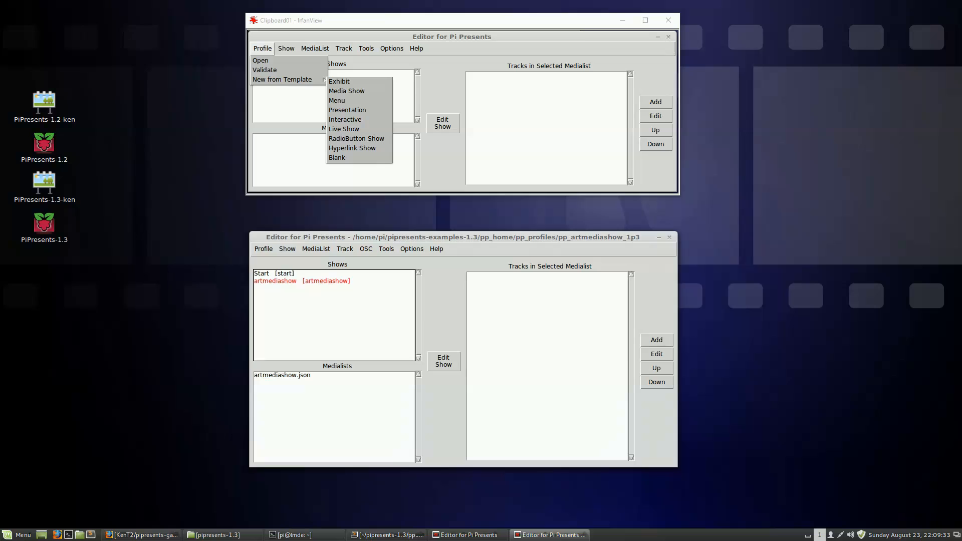
left_click(444, 361)
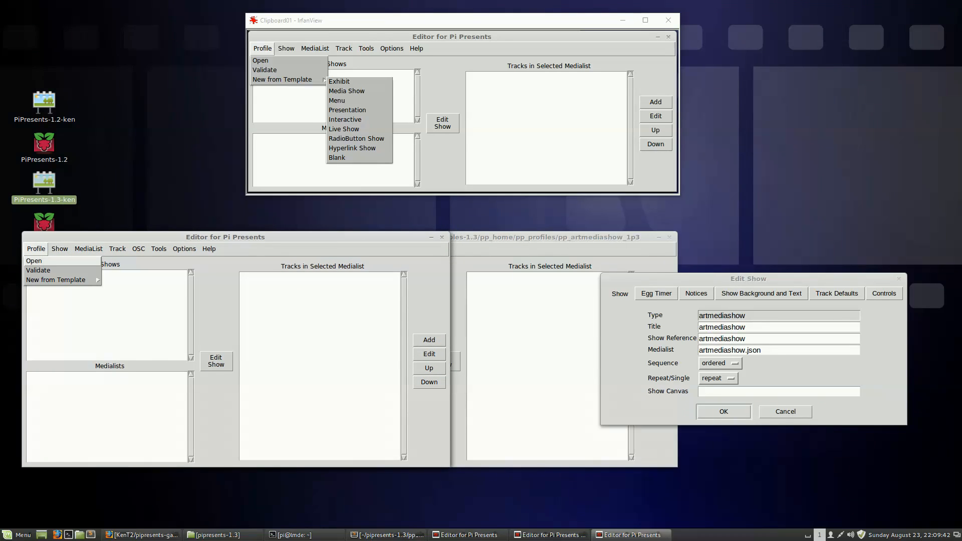
Step: Load the pp_mediashow_1p3 example profile in the second editor for comparison
left_click(33, 261)
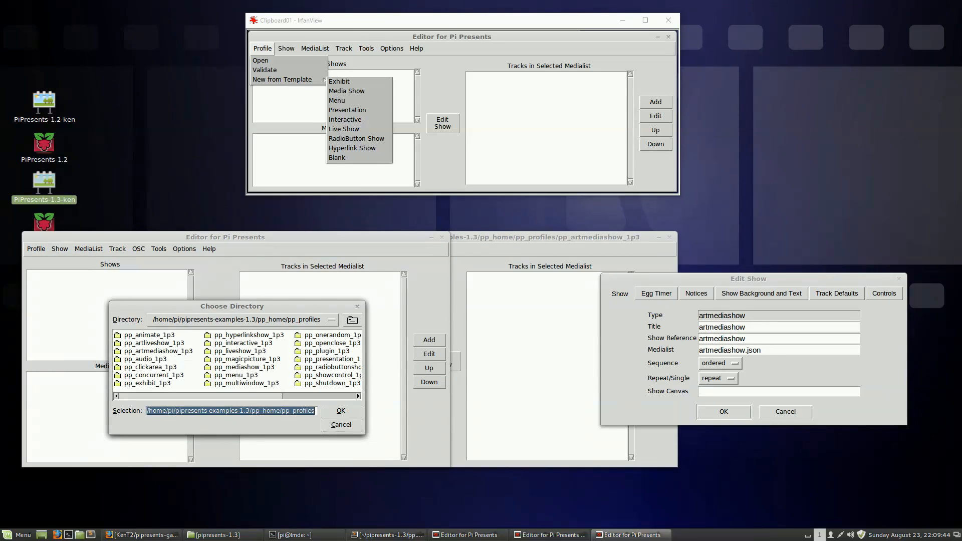
double_click(241, 367)
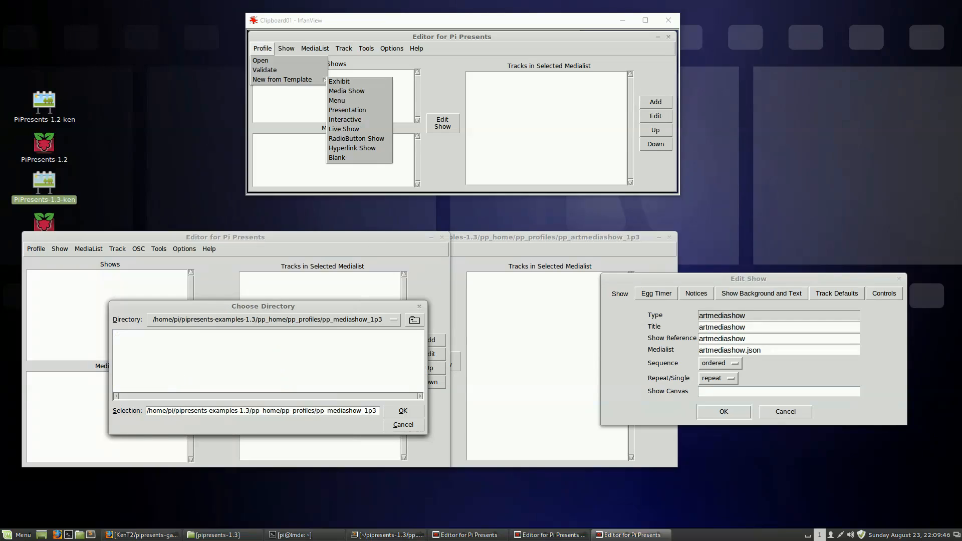
left_click(403, 411)
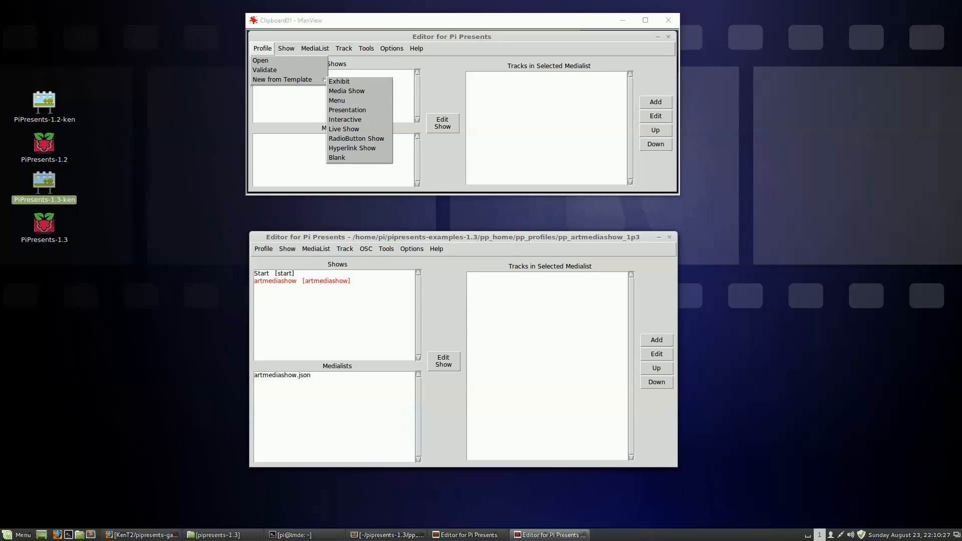
Step: Review a pp_showcontrol_1p3 track's Show Control OSC commands, cancel, and close the 1.3 editor
left_click(365, 249)
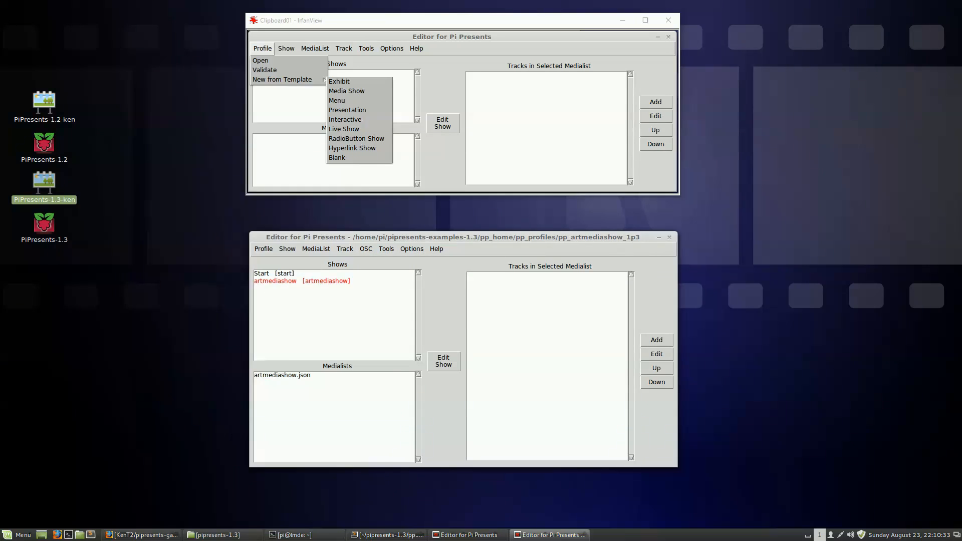
left_click(143, 535)
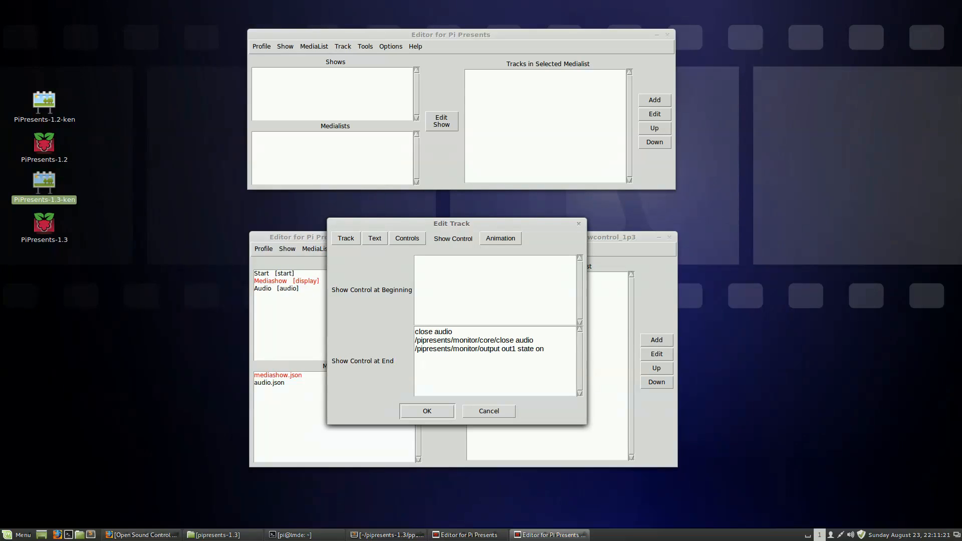
left_click(427, 411)
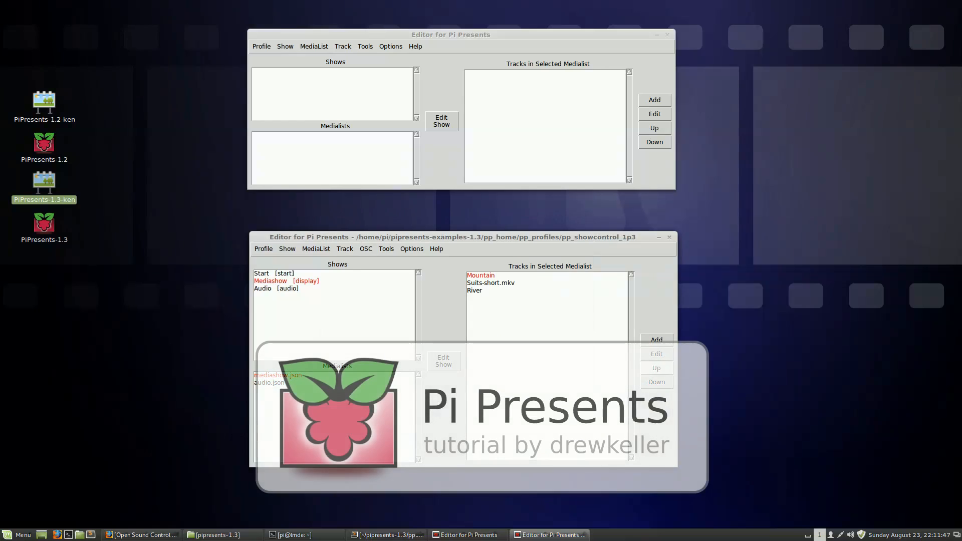
left_click(668, 237)
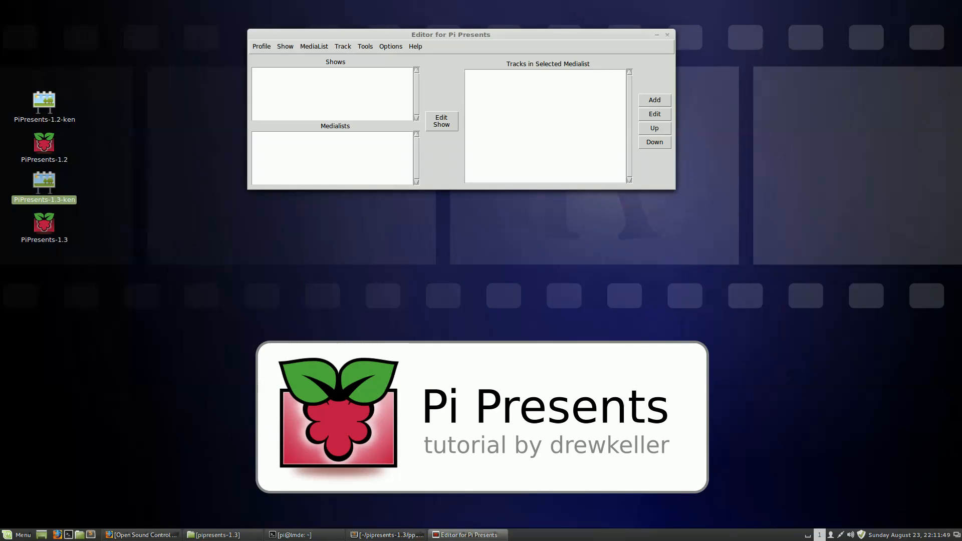